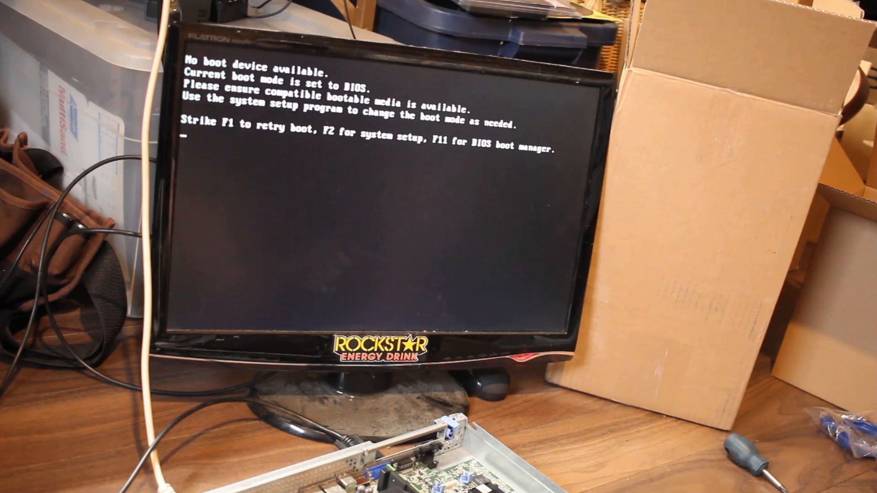
# Retry the boot, decline VLAN setup, and assign bce0 as the WAN interface.
pyautogui.press('f2')
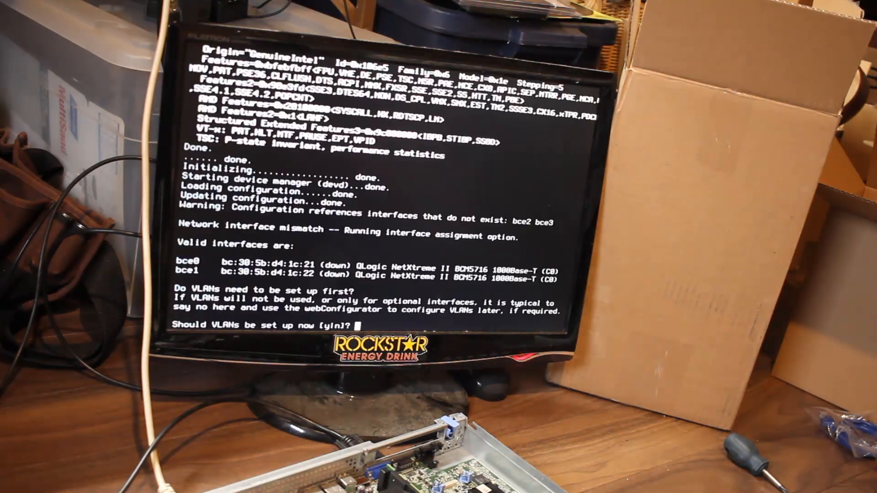
pyautogui.write('n')
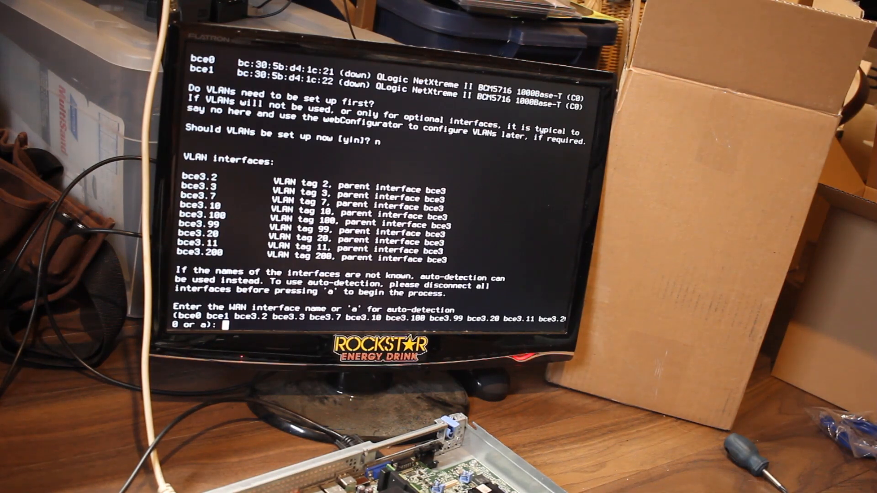
pyautogui.write('bce0')
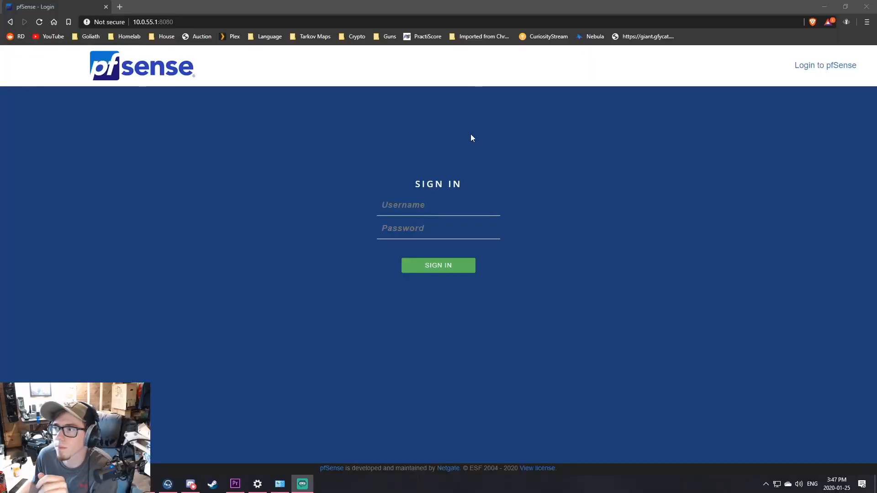
pyautogui.moveTo(372, 203)
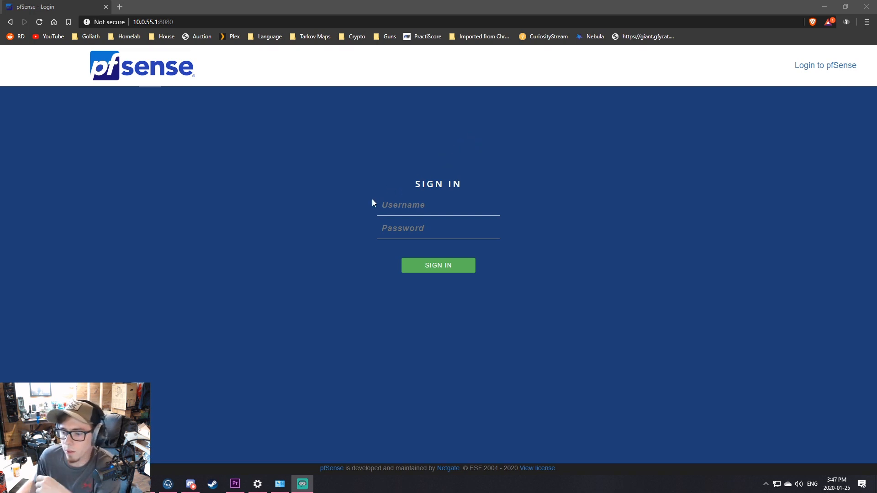
pyautogui.moveTo(258, 97)
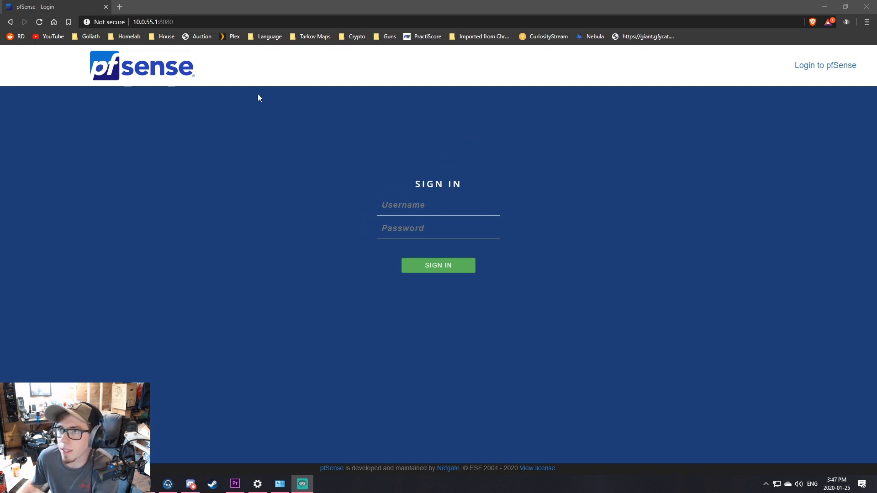
pyautogui.moveTo(547, 198)
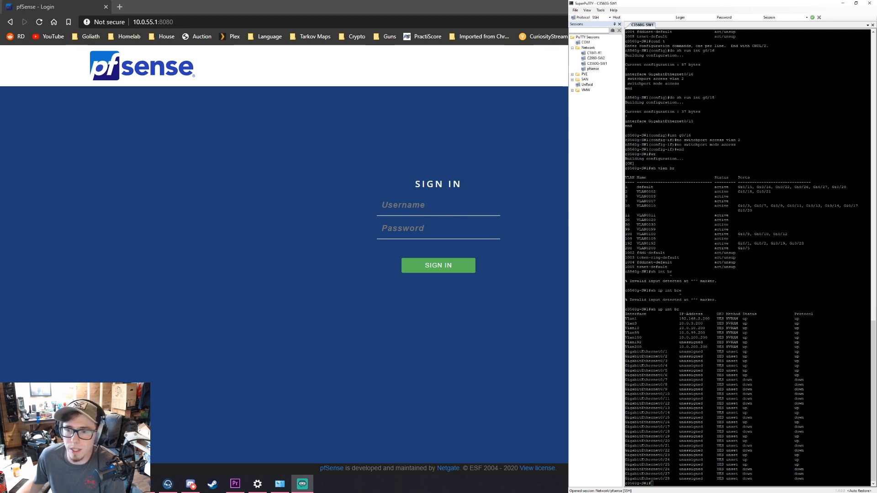
pyautogui.moveTo(237, 108)
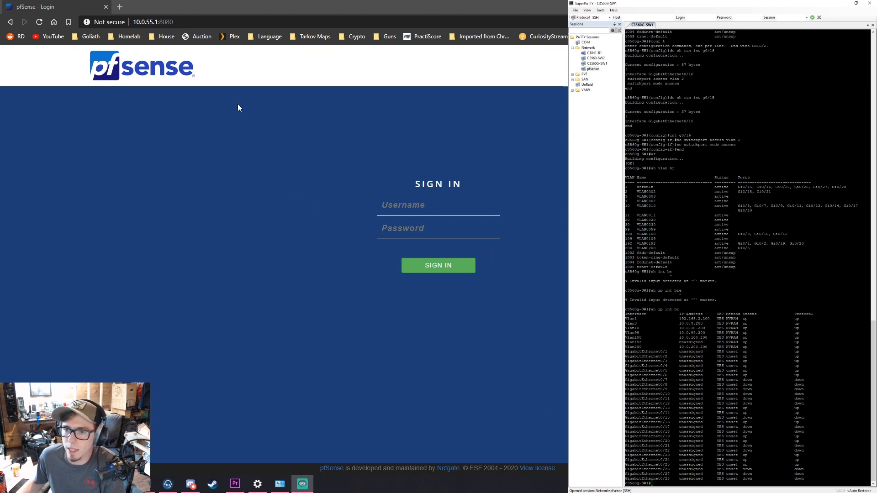
pyautogui.click(153, 22)
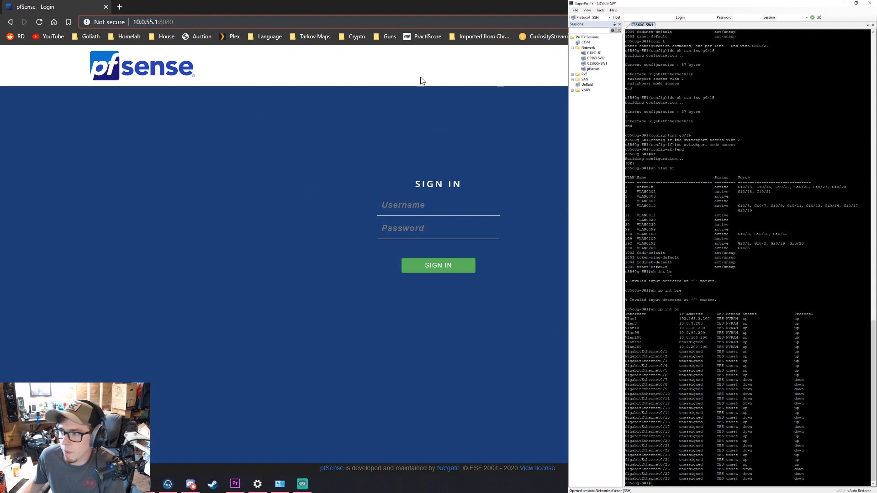
pyautogui.moveTo(529, 189)
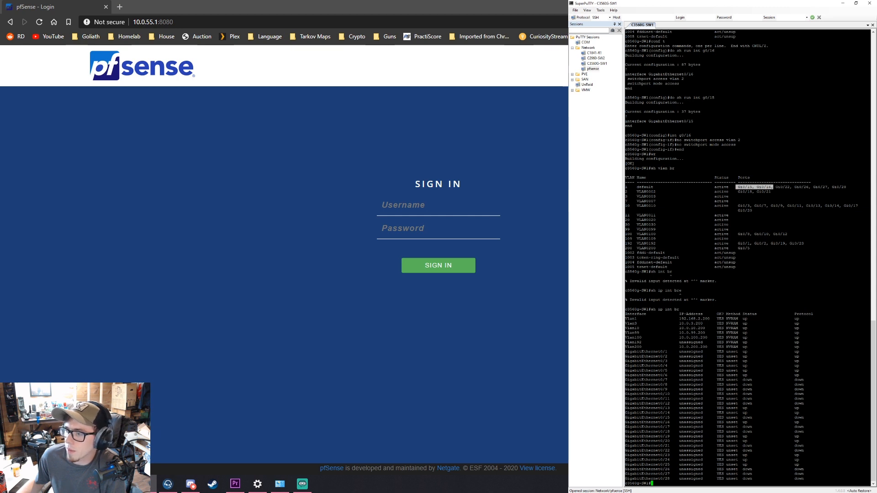
pyautogui.moveTo(608, 200)
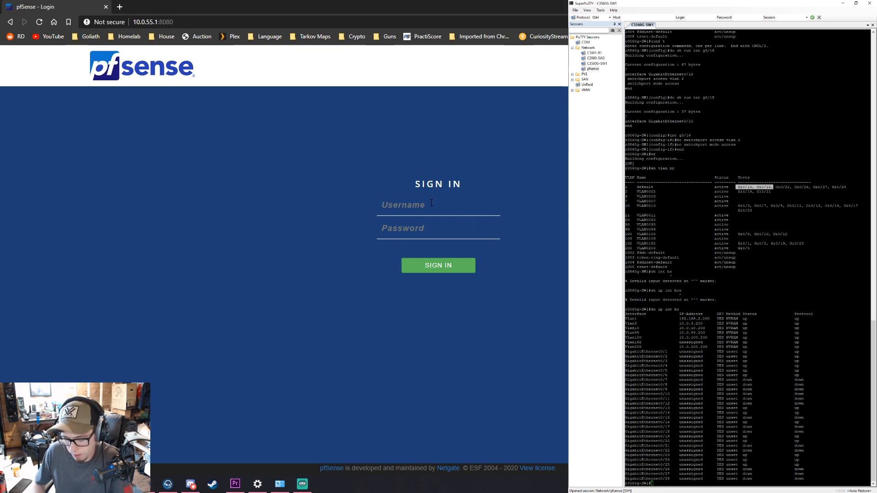
# Sign in to the pfSense web interface as admin.
pyautogui.write('admin')
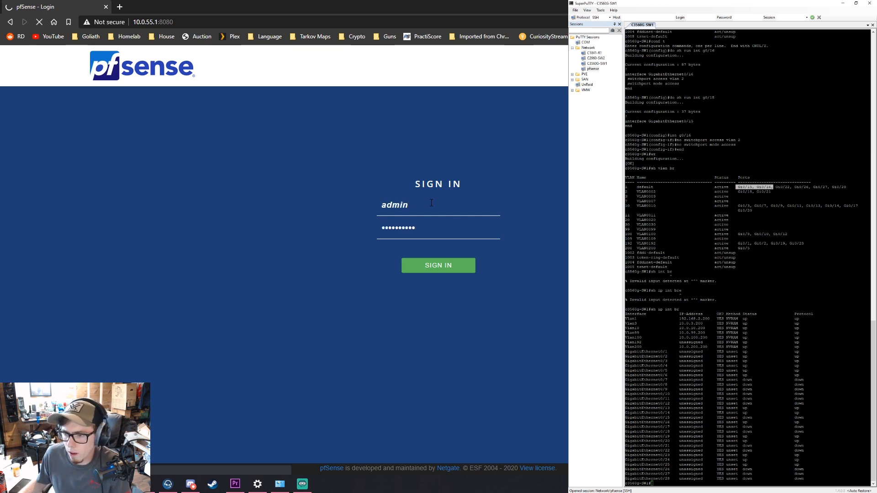
pyautogui.click(438, 265)
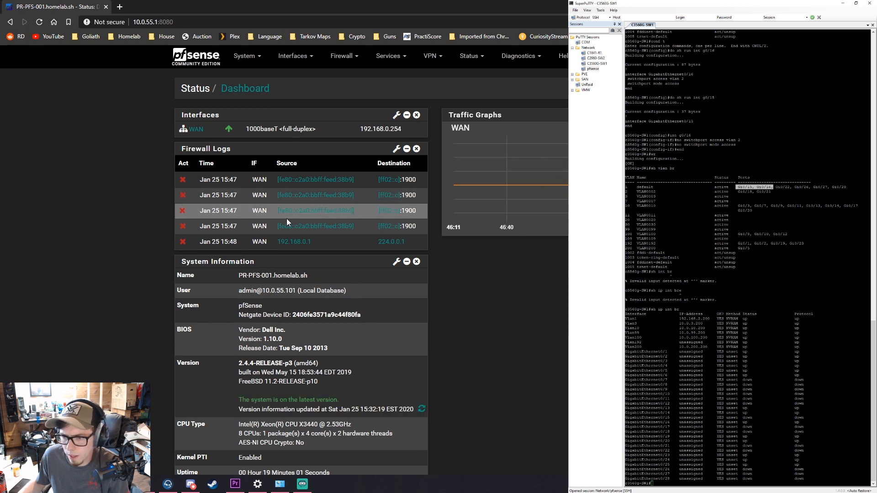
pyautogui.moveTo(293, 56)
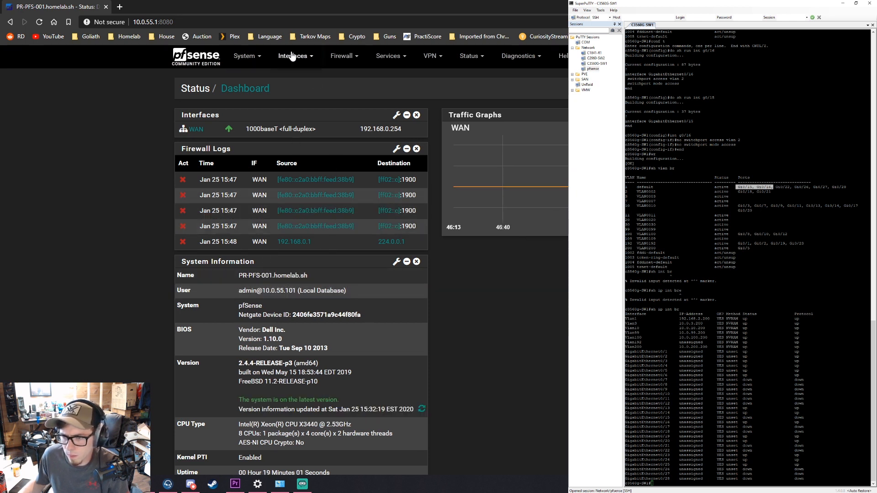
# Browse the Interfaces, Services and VPN menus, then view Firewall NAT port forwards.
pyautogui.click(292, 56)
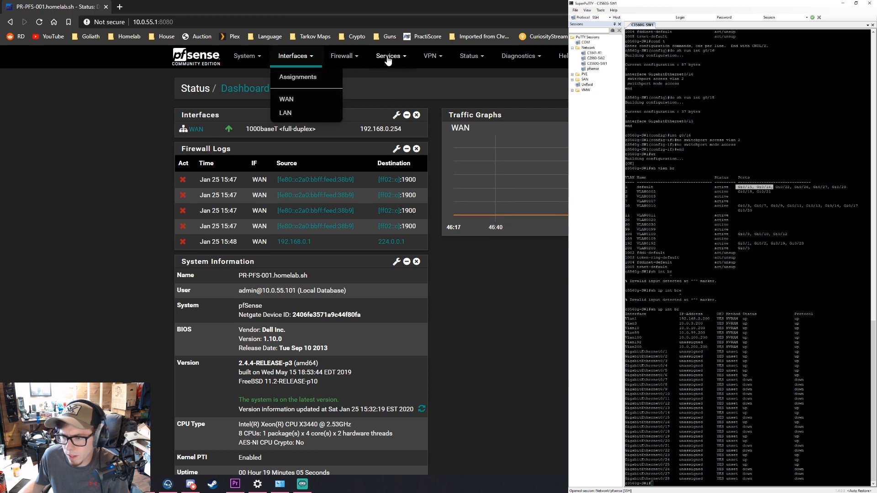
pyautogui.click(340, 56)
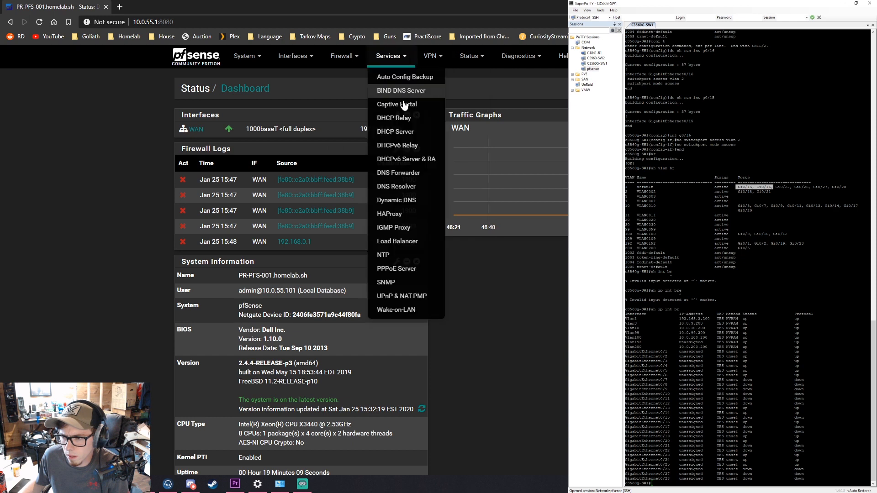
pyautogui.moveTo(404, 187)
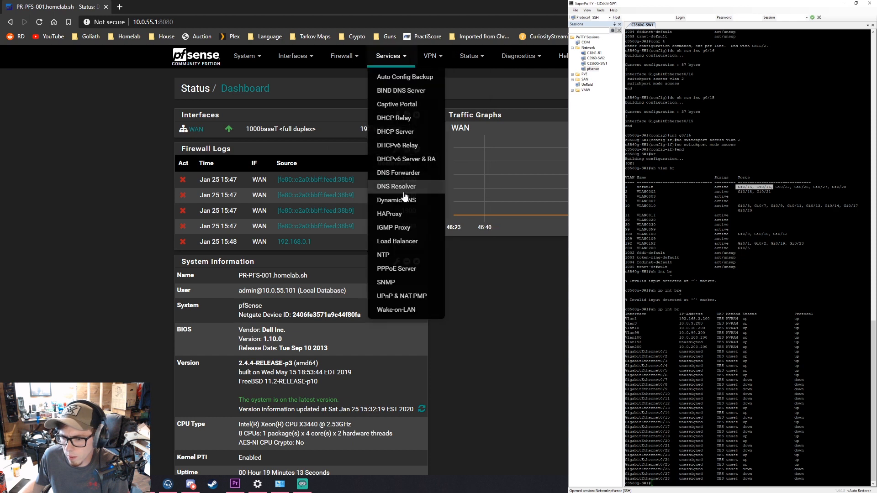
pyautogui.moveTo(403, 190)
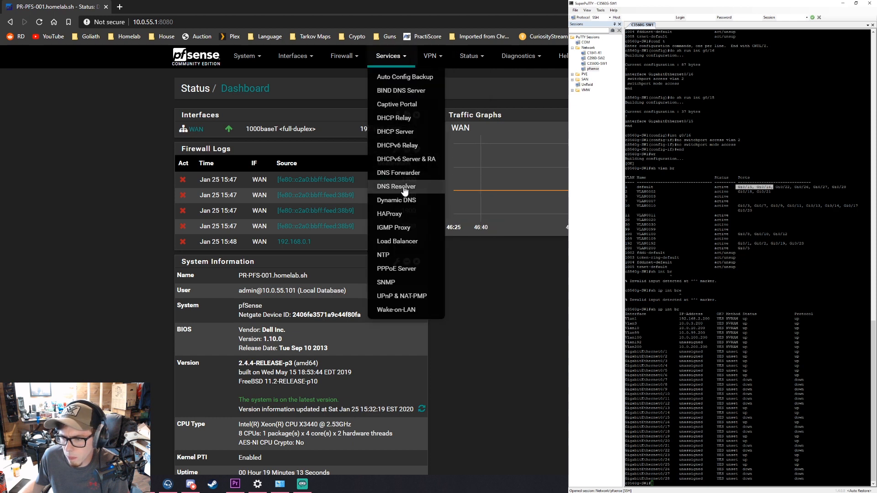
pyautogui.moveTo(397, 268)
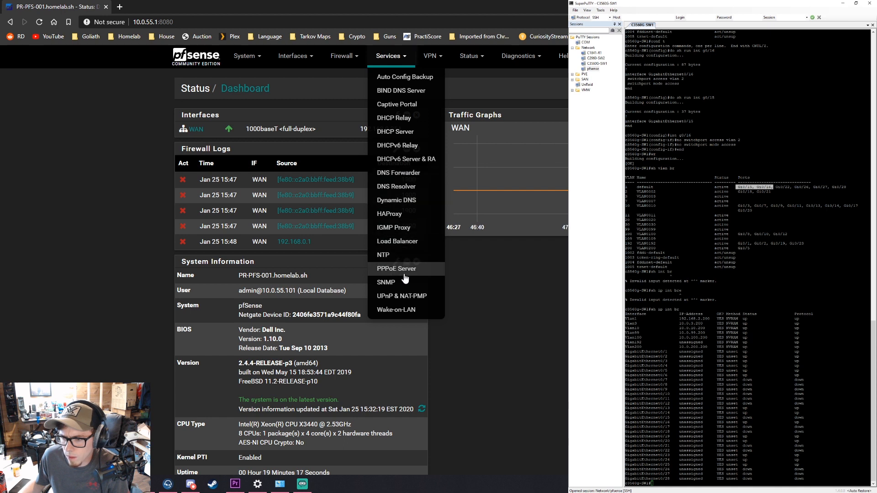
pyautogui.click(430, 56)
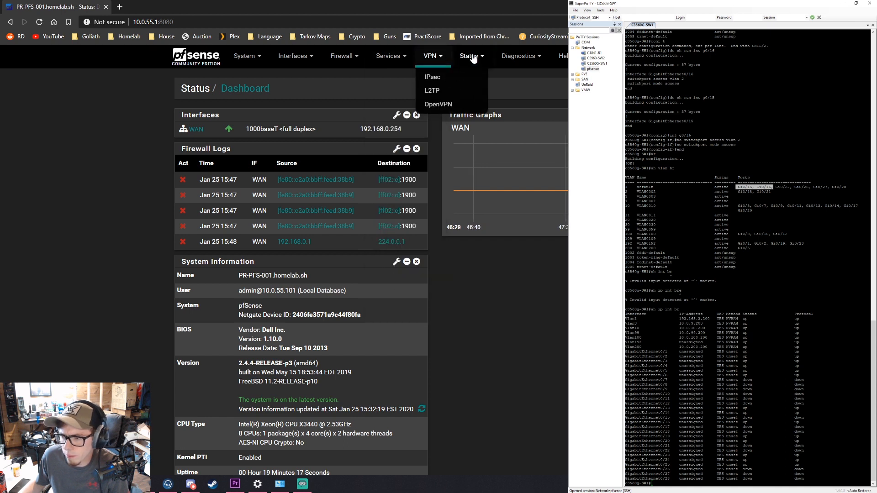
pyautogui.click(472, 55)
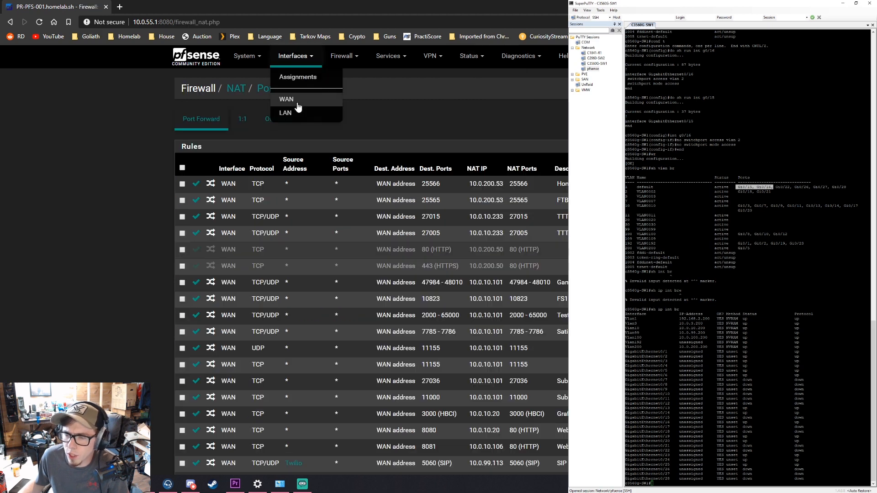
# Review the LAN interface's static 10.0.55.1 settings.
pyautogui.click(285, 112)
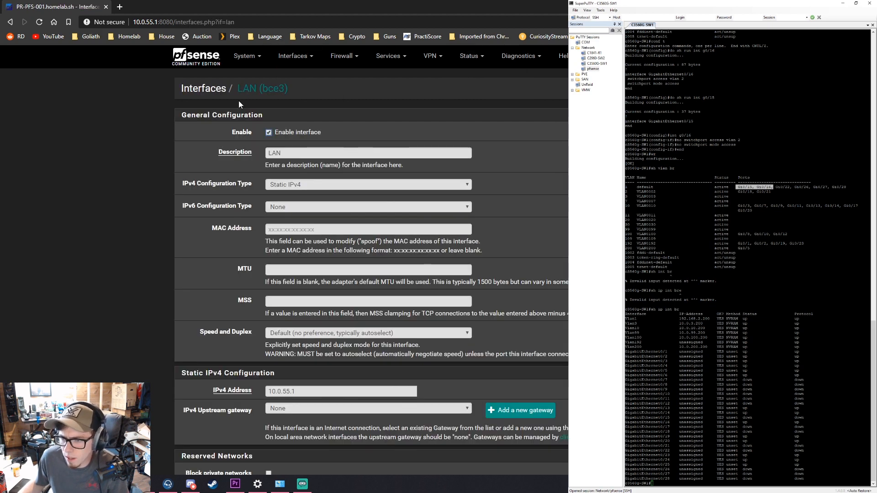
pyautogui.scroll(-3)
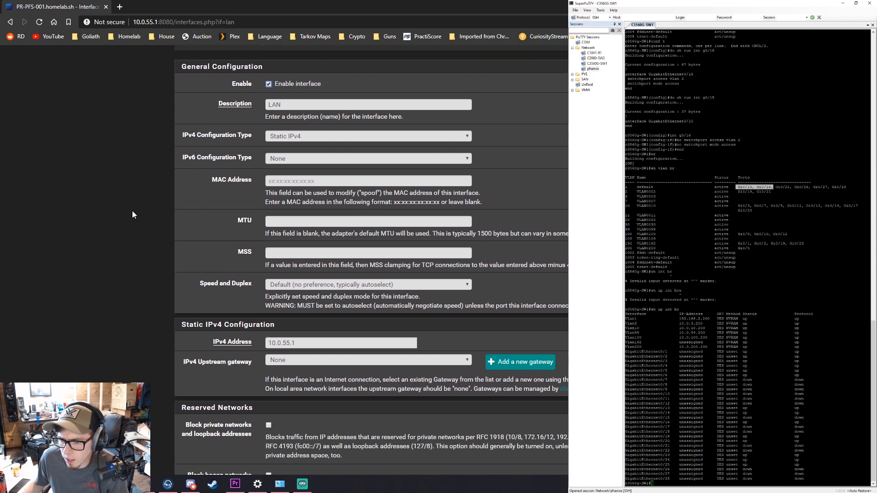
pyautogui.scroll(-3)
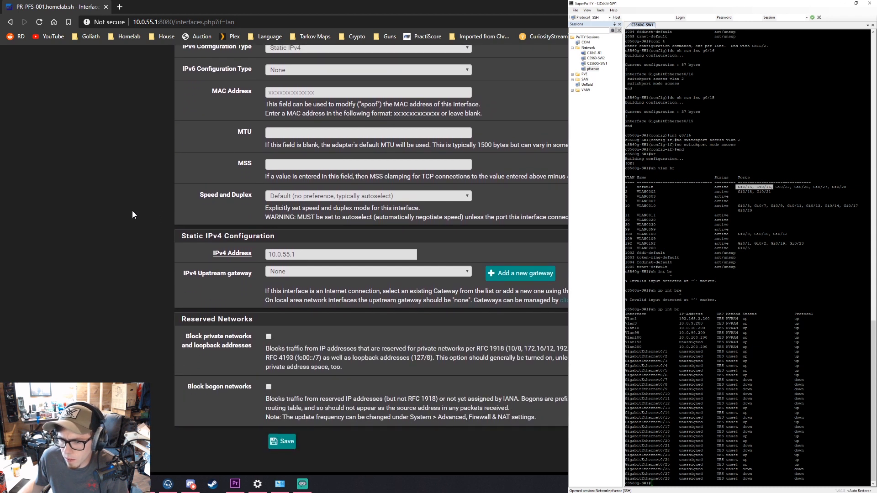
pyautogui.scroll(3)
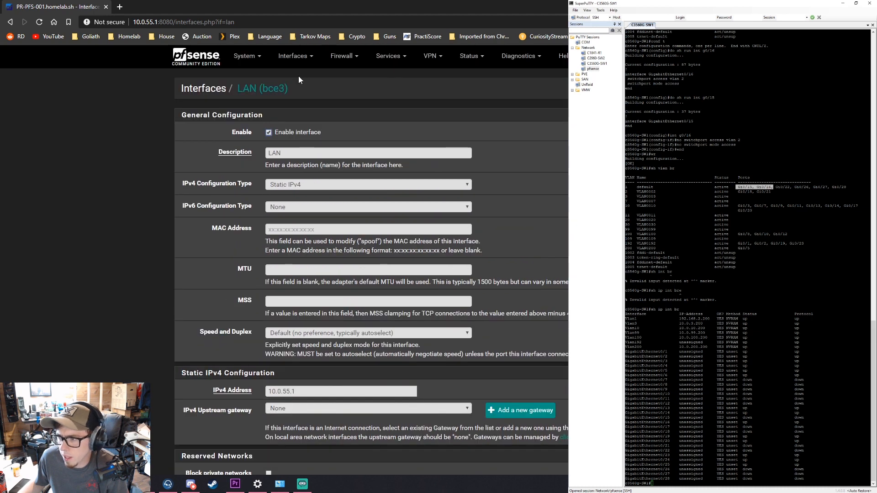
# Navigate via Status and Diagnostics to the Backup & Restore page.
pyautogui.click(471, 56)
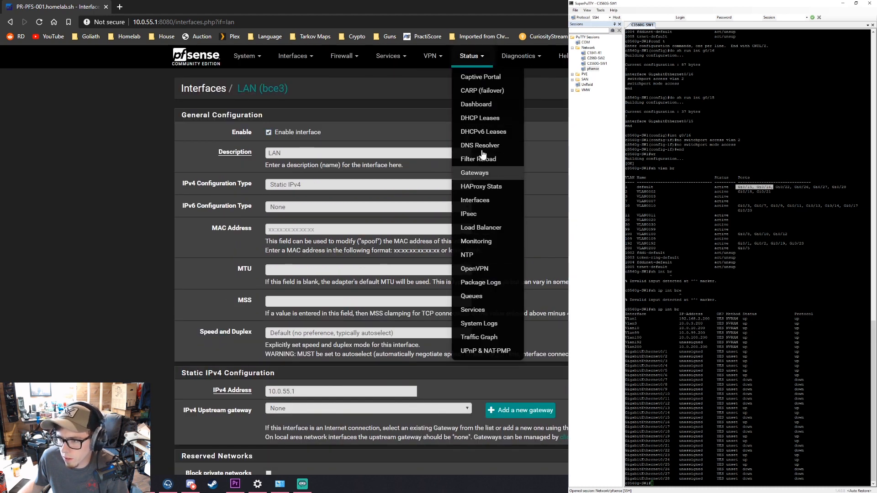
pyautogui.click(520, 56)
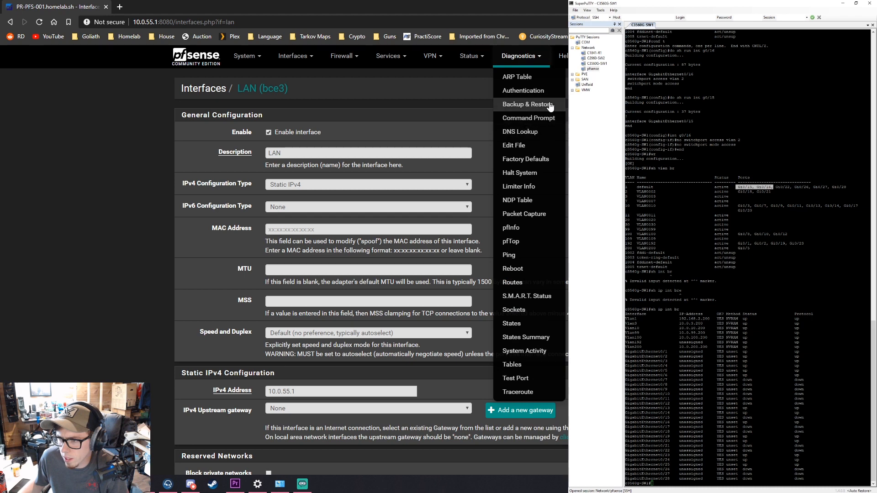
pyautogui.click(527, 104)
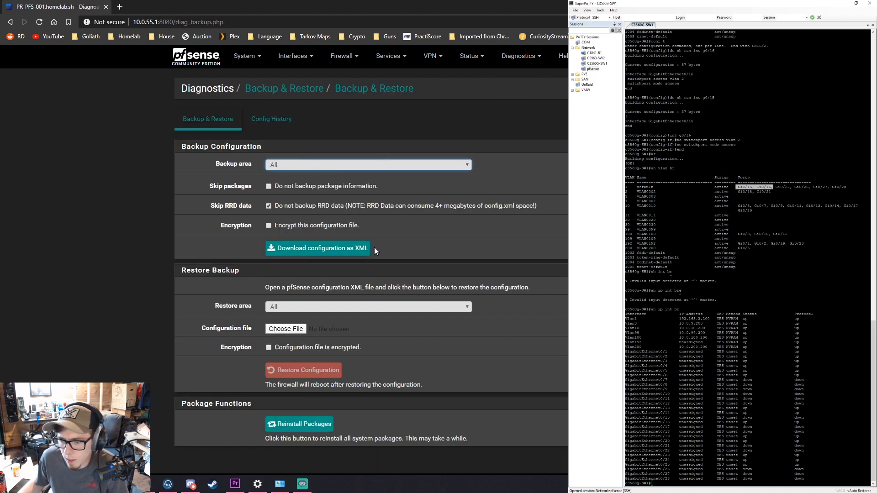
pyautogui.moveTo(327, 250)
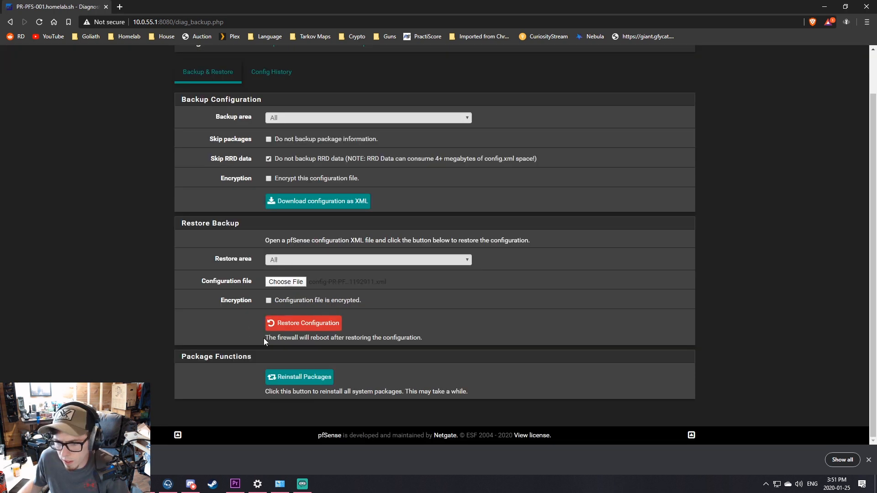
# Restore the chosen configuration backup and confirm the firewall reboot.
pyautogui.click(304, 323)
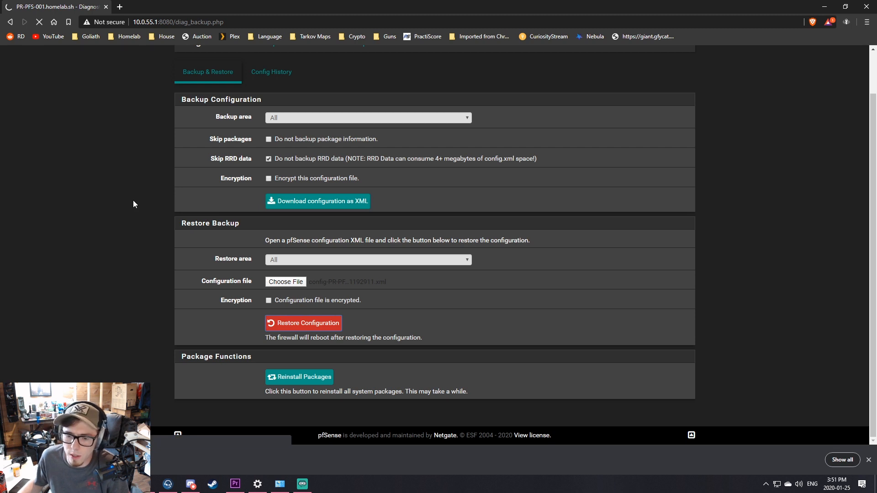
pyautogui.click(303, 323)
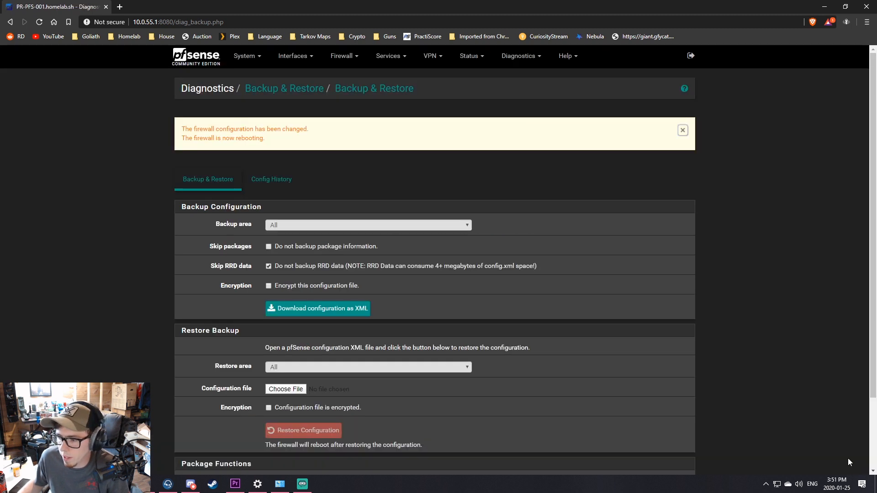
pyautogui.moveTo(164, 195)
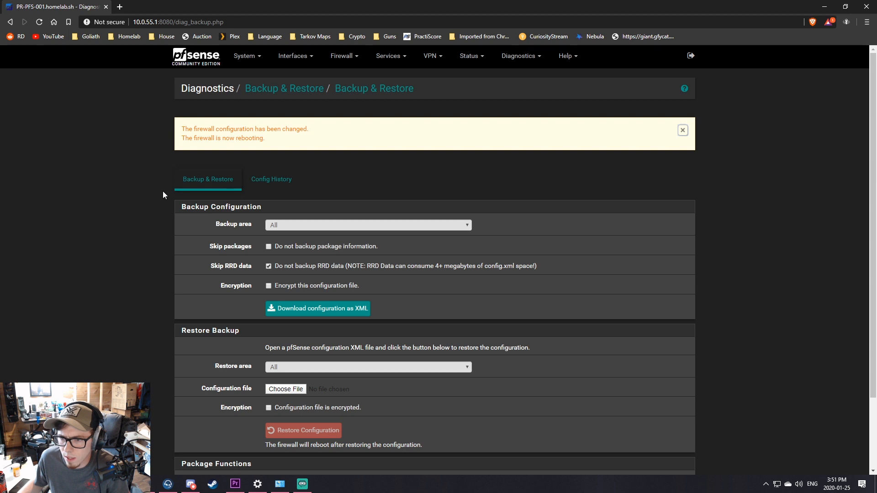
pyautogui.moveTo(132, 140)
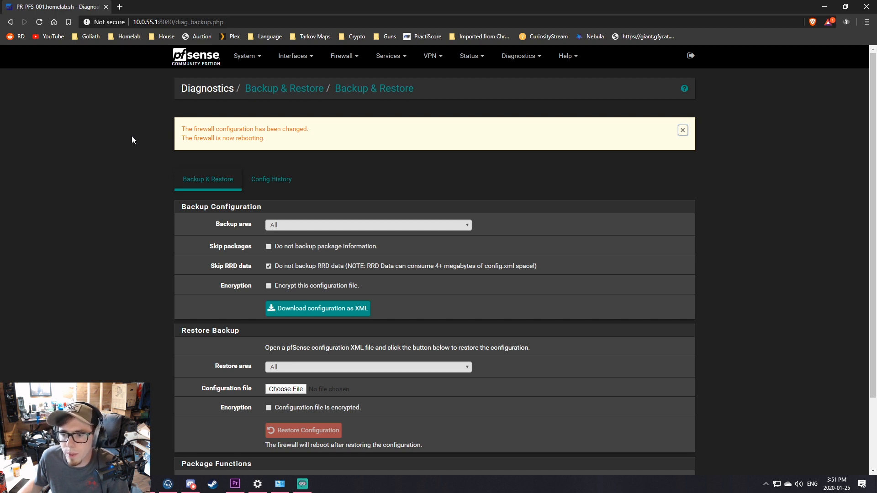
pyautogui.moveTo(87, 173)
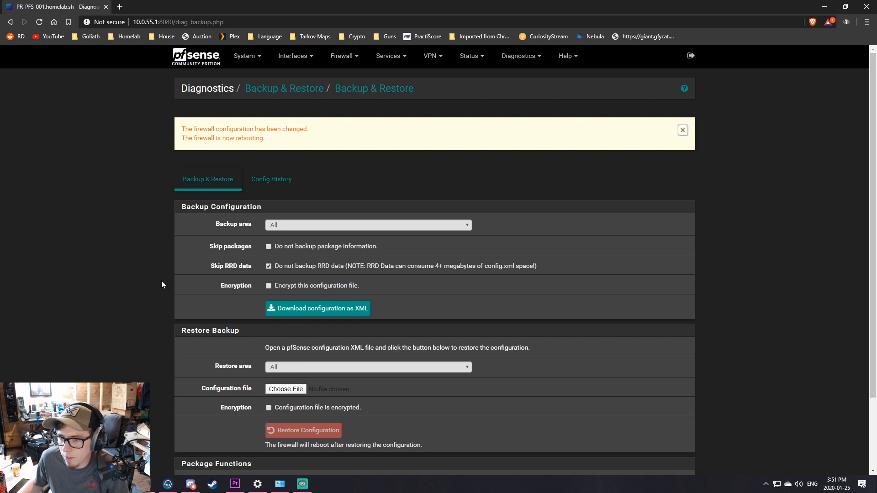
pyautogui.moveTo(159, 284)
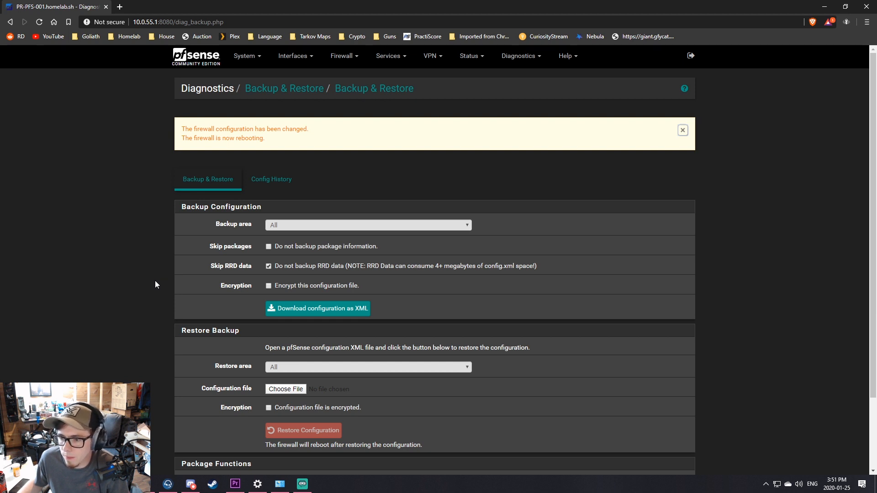
pyautogui.moveTo(149, 288)
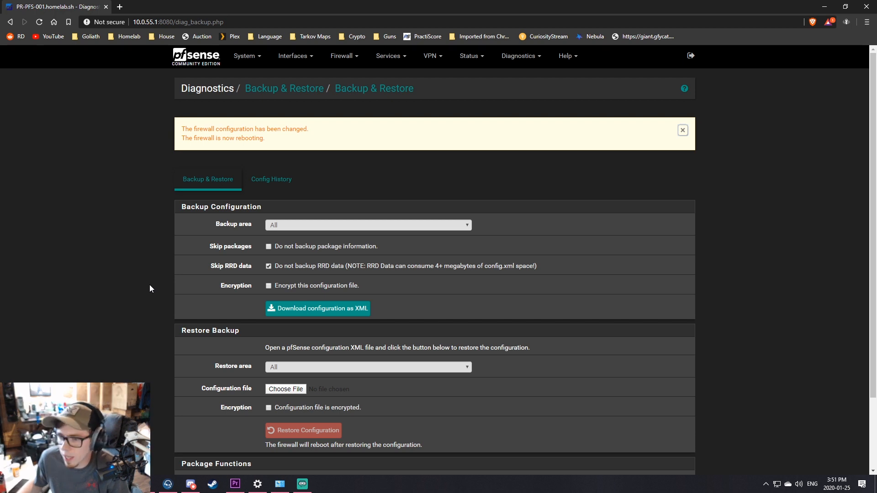
pyautogui.moveTo(159, 288)
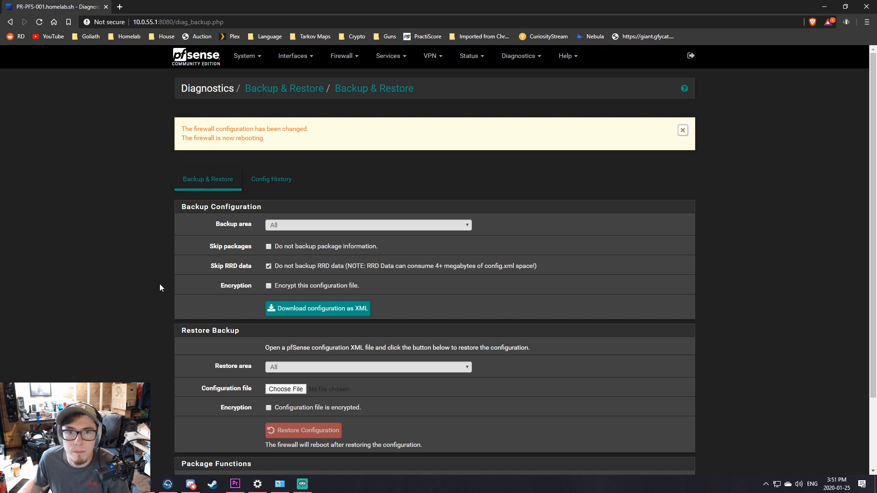
pyautogui.moveTo(192, 287)
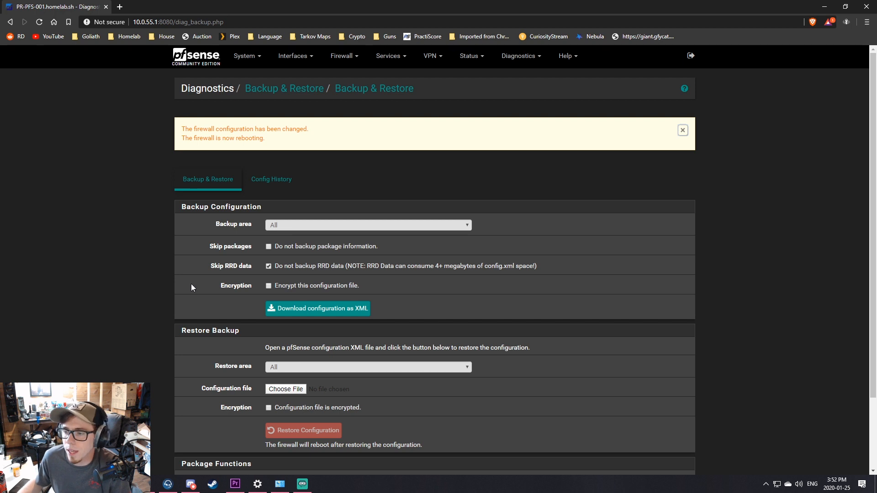
pyautogui.moveTo(415, 288)
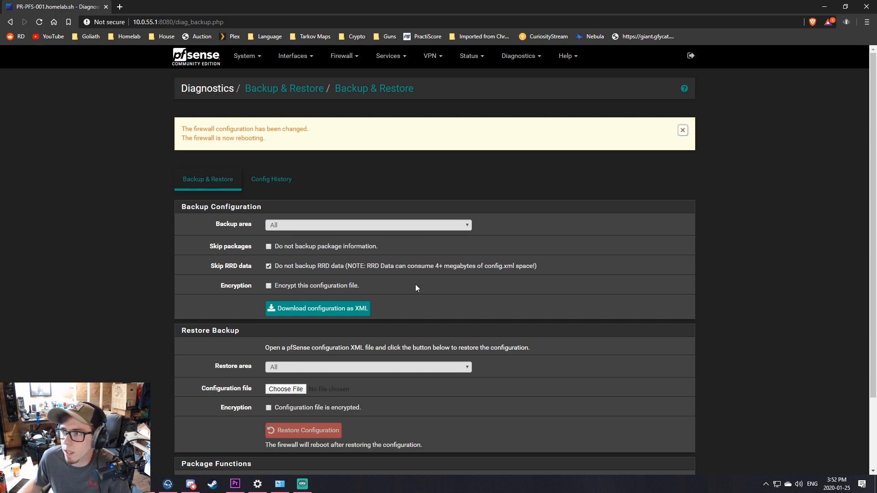
pyautogui.moveTo(422, 296)
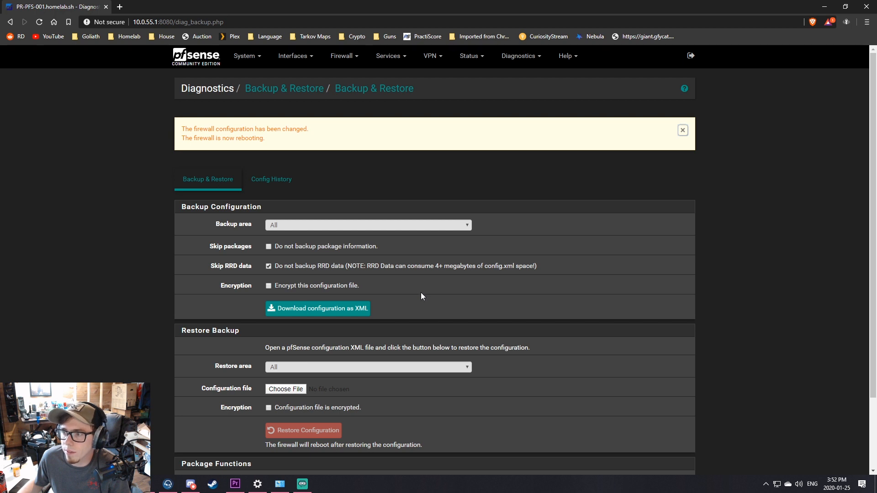
pyautogui.moveTo(516, 118)
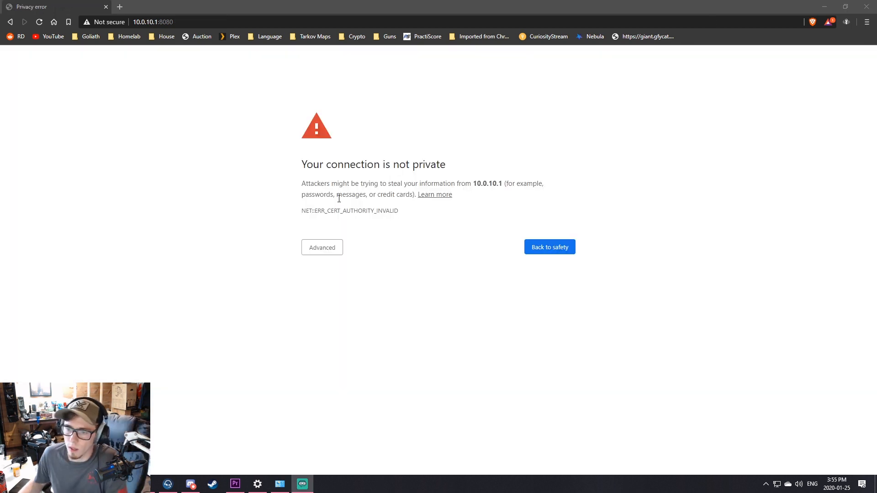
# Bypass the certificate warning for 10.0.10.1 and sign in as admin.
pyautogui.click(38, 22)
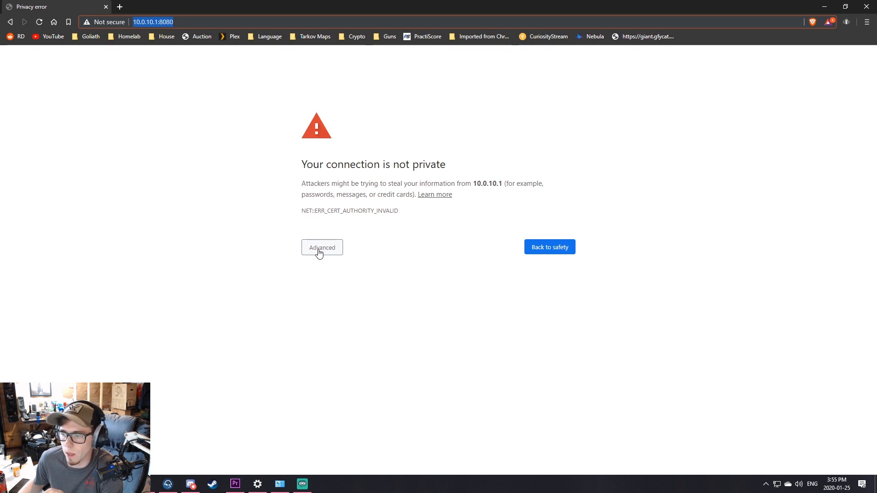
pyautogui.moveTo(338, 238)
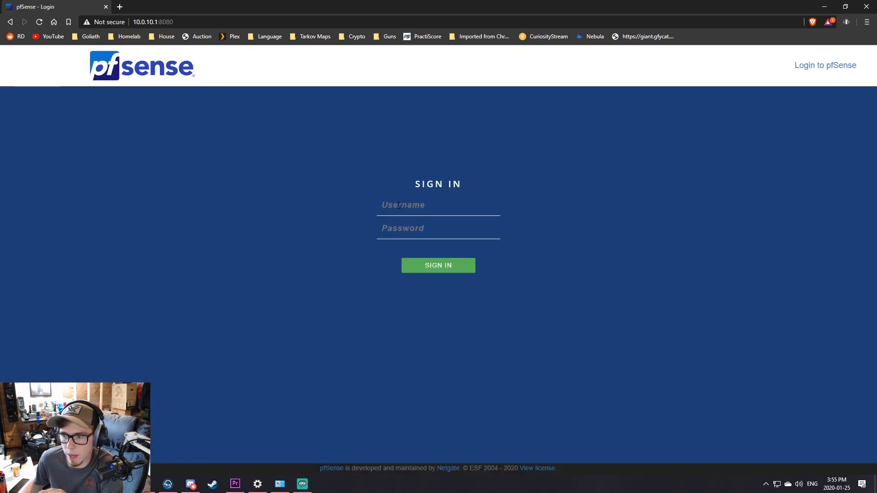
pyautogui.write('admin')
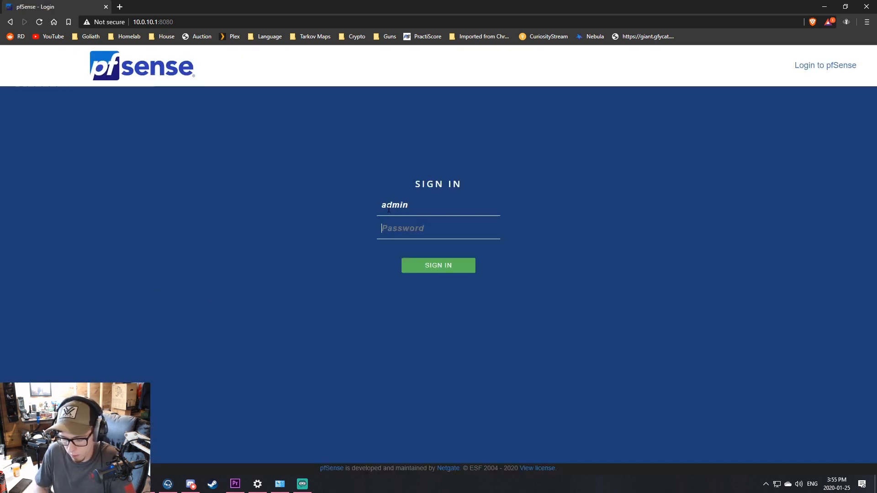
pyautogui.click(438, 265)
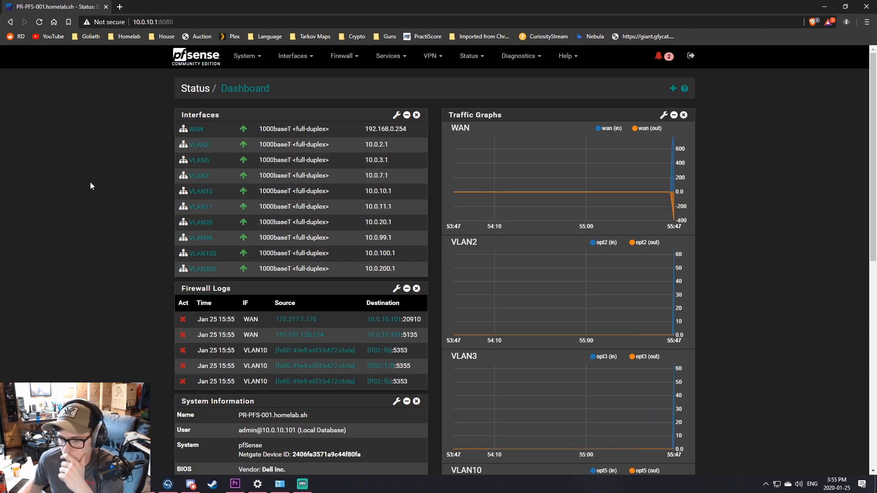
# Browse the System, Status, Diagnostics, Services and Firewall menus without opening a page.
pyautogui.click(245, 55)
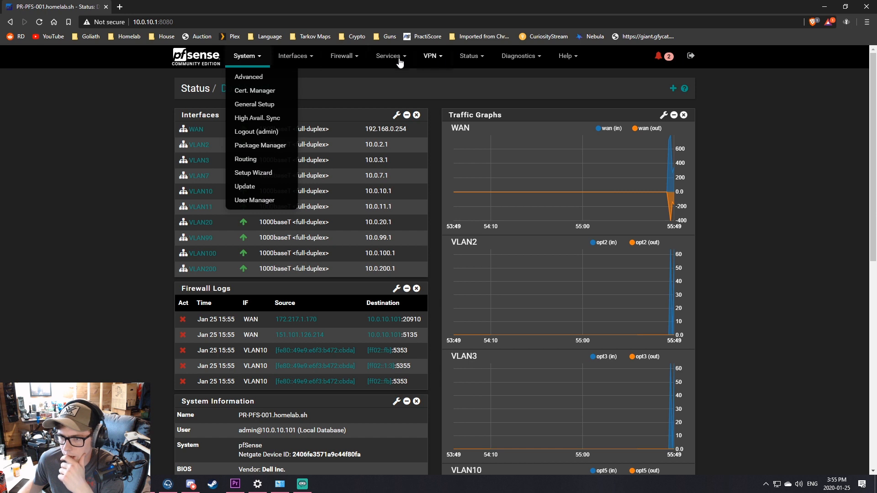
pyautogui.click(468, 56)
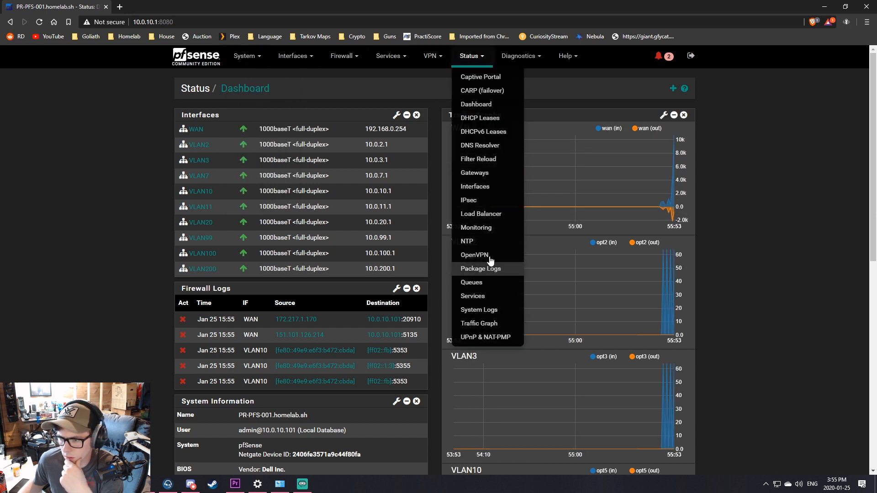
pyautogui.click(519, 55)
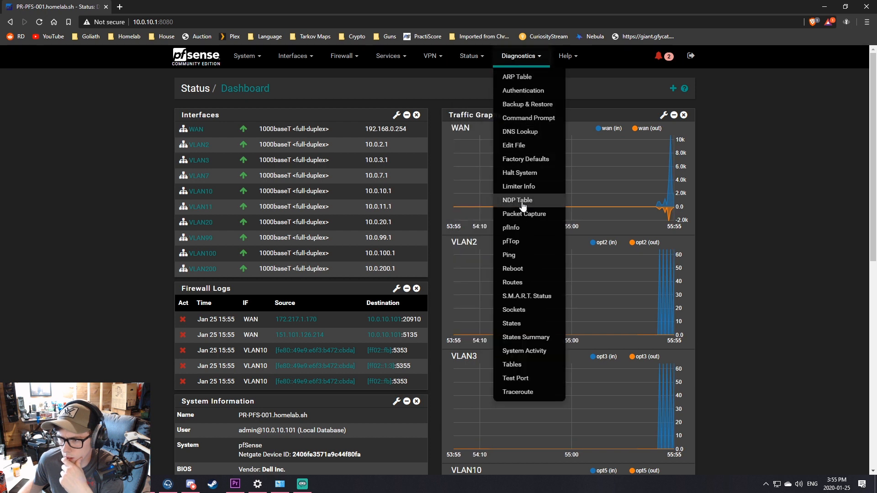
pyautogui.click(470, 55)
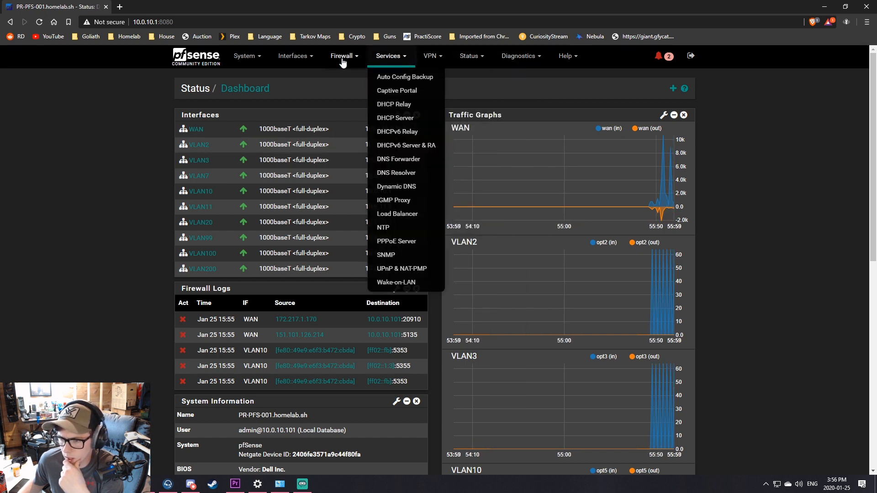
pyautogui.click(342, 56)
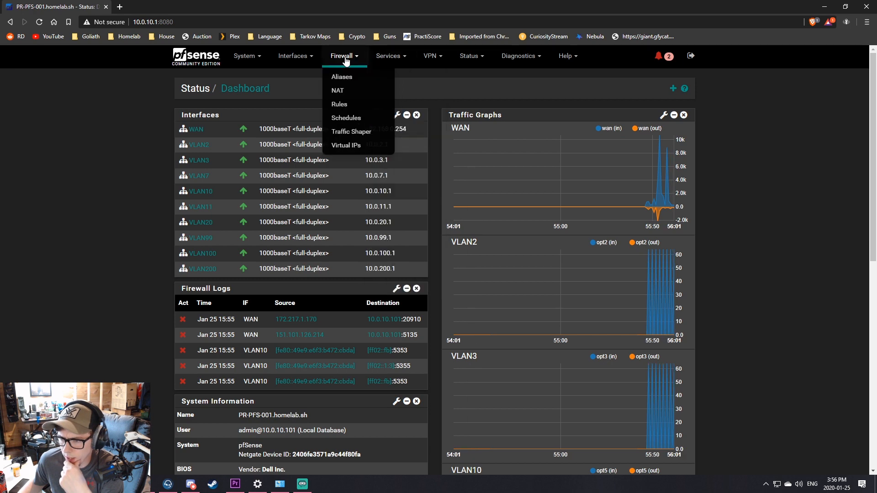
# View the Firewall NAT port-forward rules for games, web servers and SIP.
pyautogui.click(337, 91)
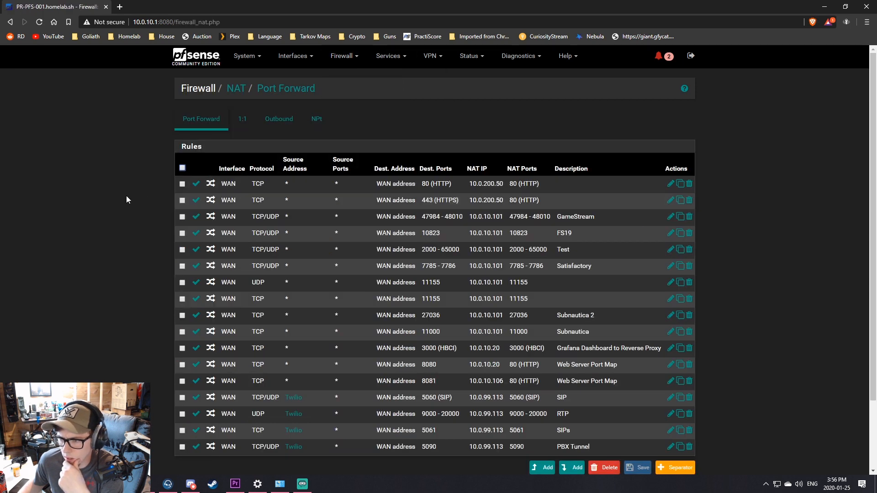
pyautogui.moveTo(458, 113)
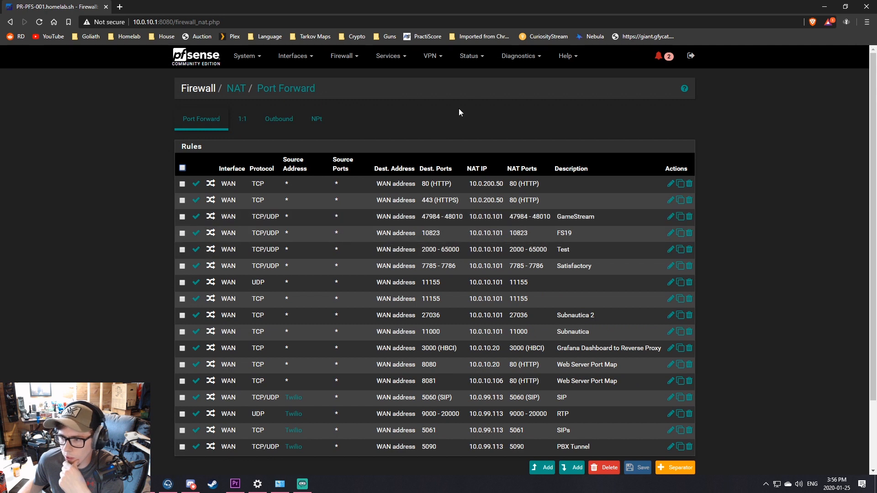
pyautogui.moveTo(341, 56)
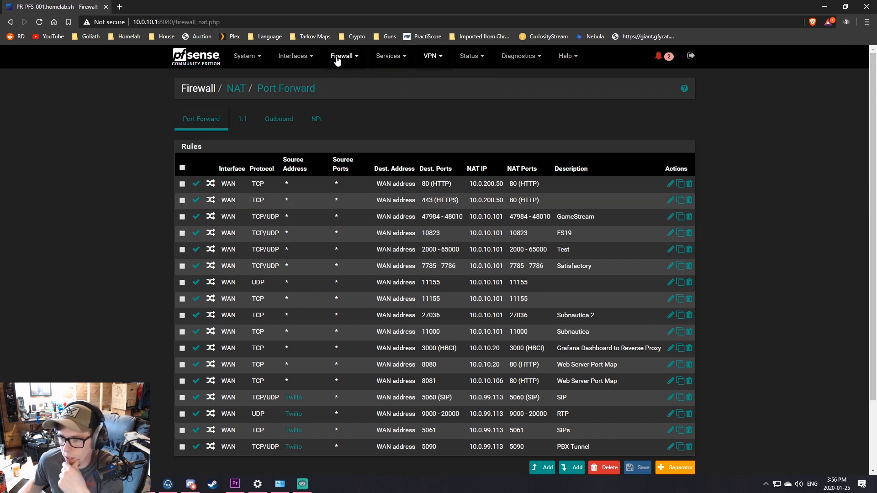
pyautogui.moveTo(593, 128)
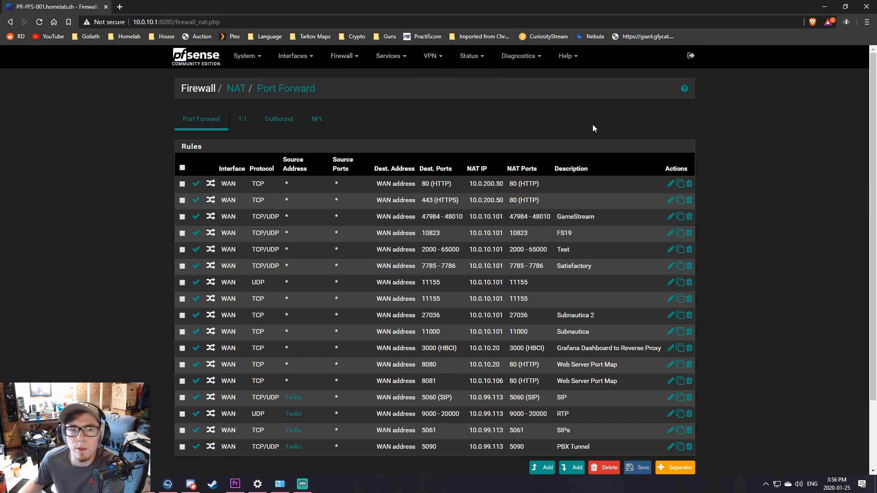